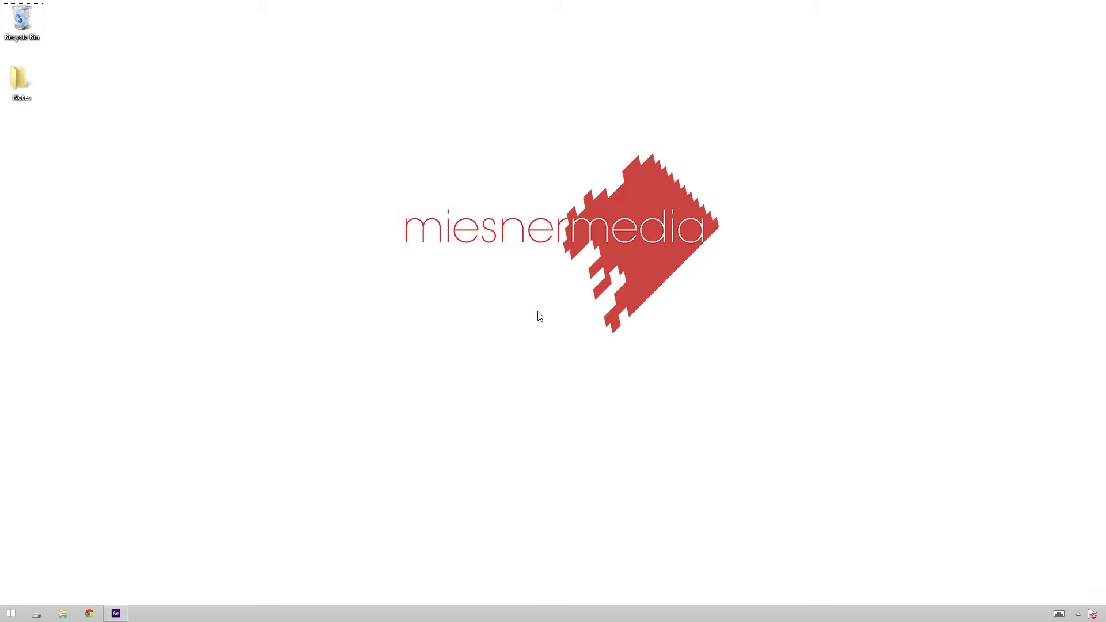
mouse_move(702, 364)
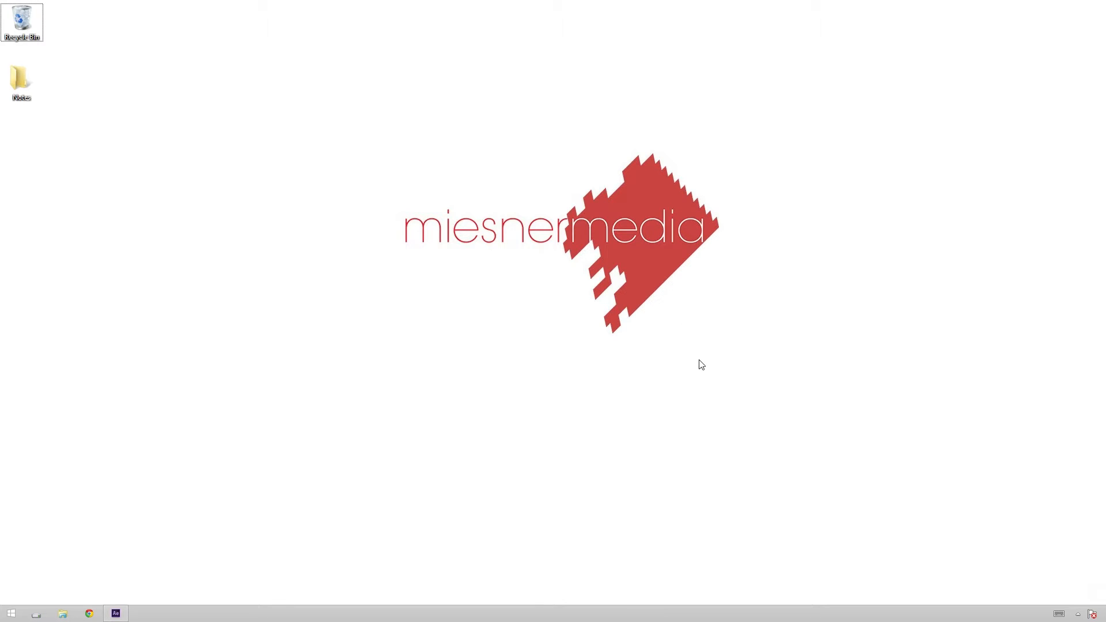
mouse_move(124, 612)
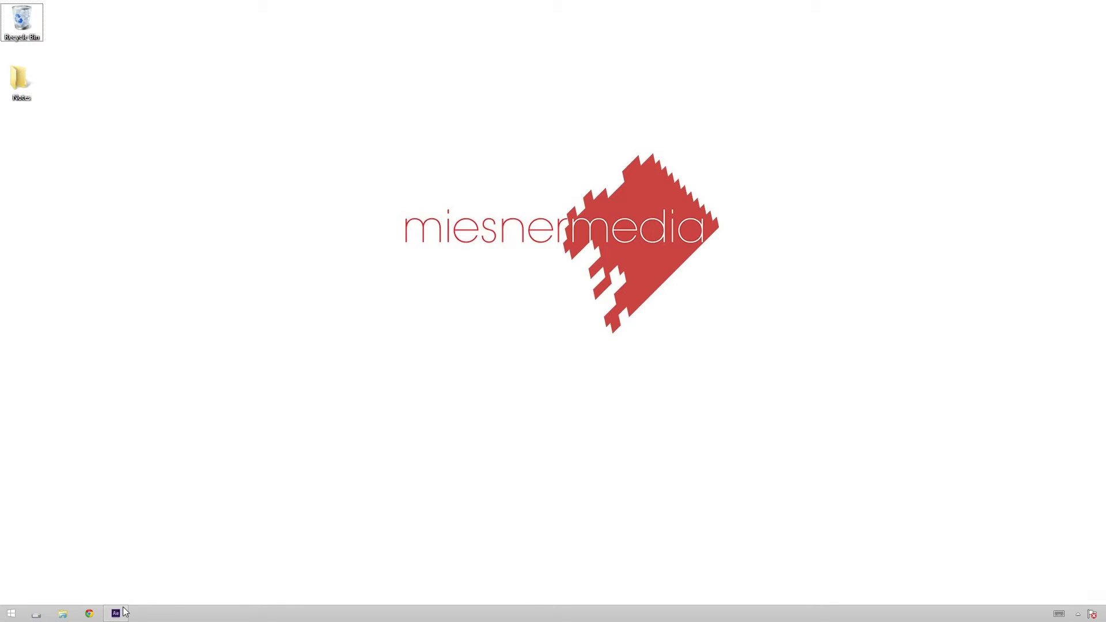
Restore the After Effects window showing the footage clip of the woman on the sofa
left_click(115, 613)
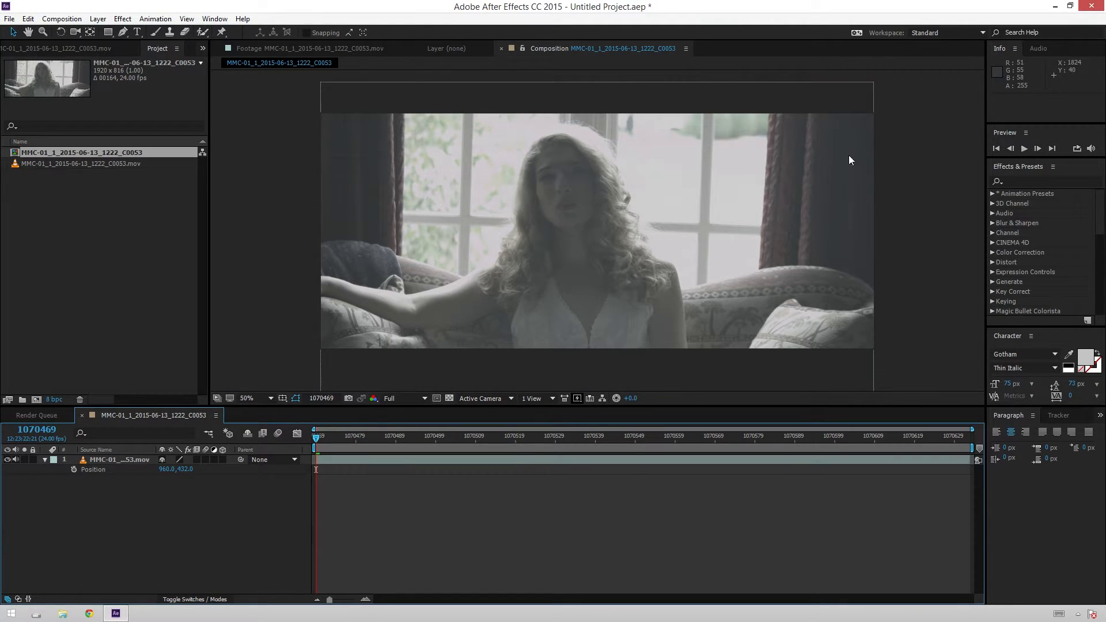
mouse_move(748, 318)
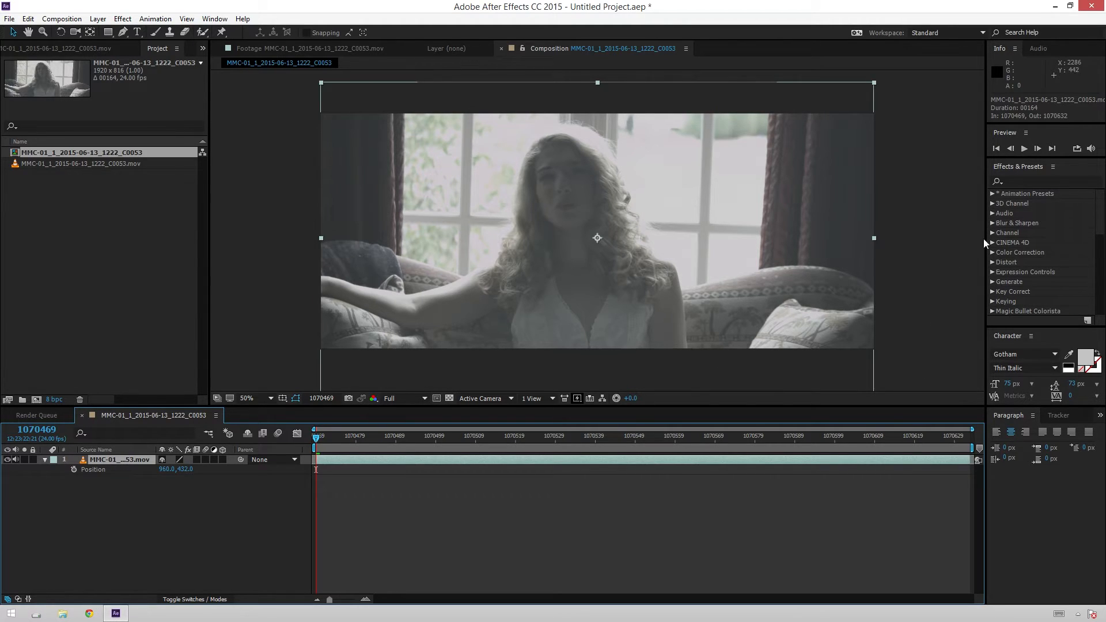
Search Effects & Presets for 'lut' and apply Apply Color LUT to the footage clip
left_click(1044, 180)
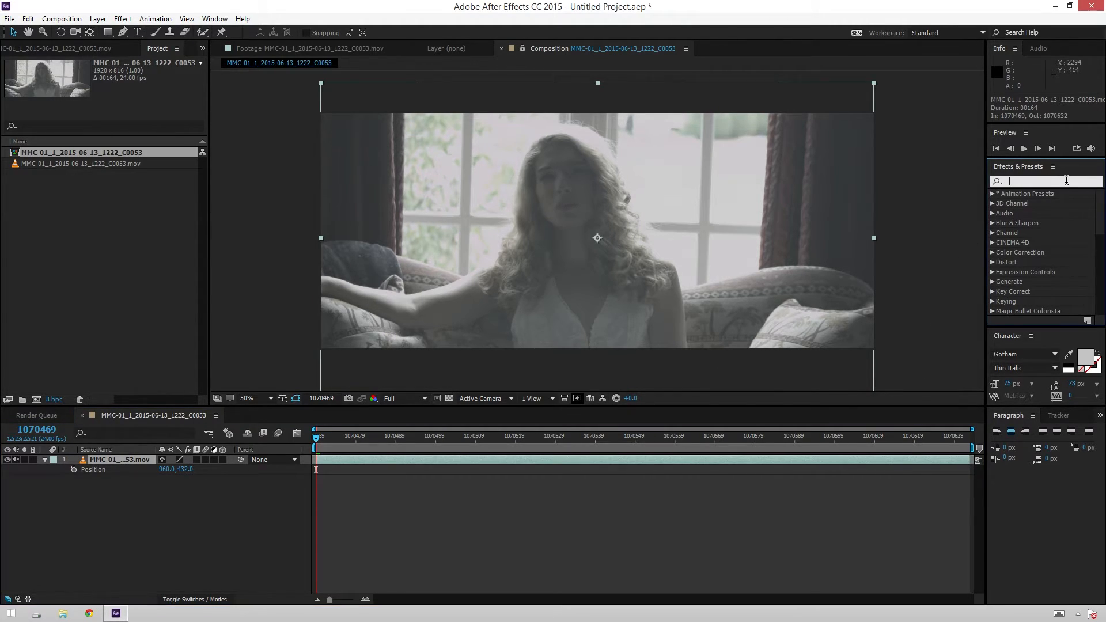
type("lut")
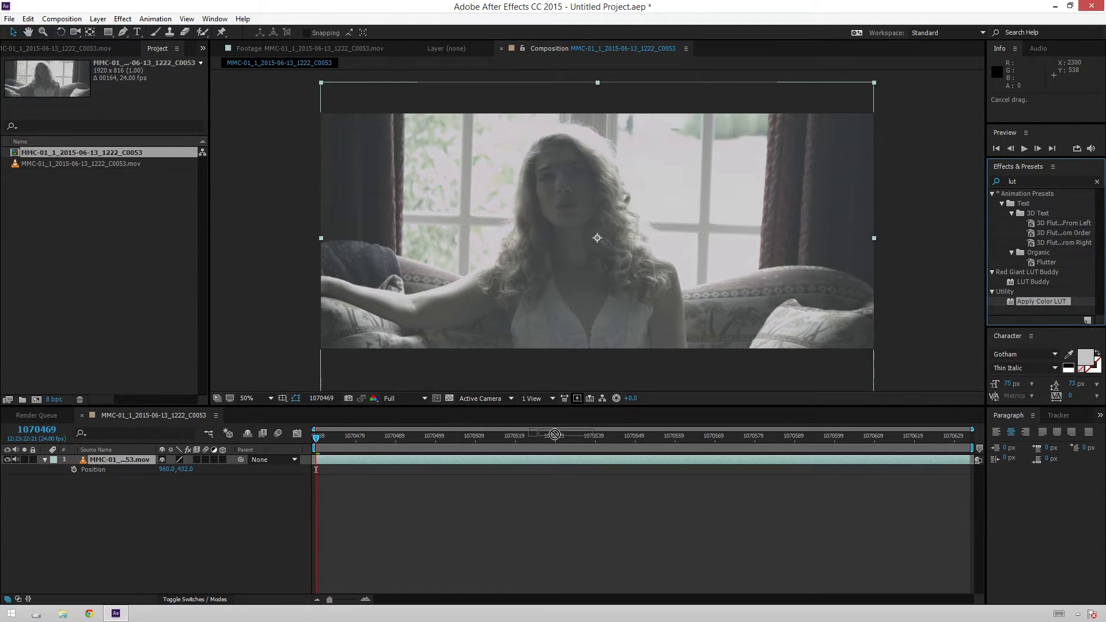
left_click(1041, 302)
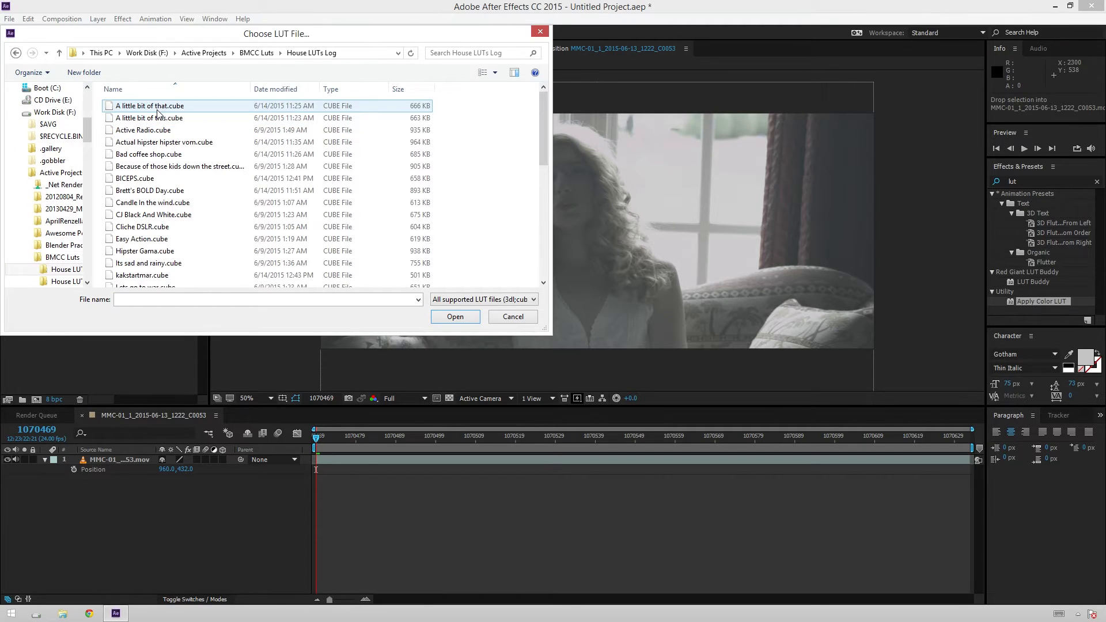
Load 'Lets go to war.cube' from House LUTs Log as the clip's LUT
scroll("down", 3)
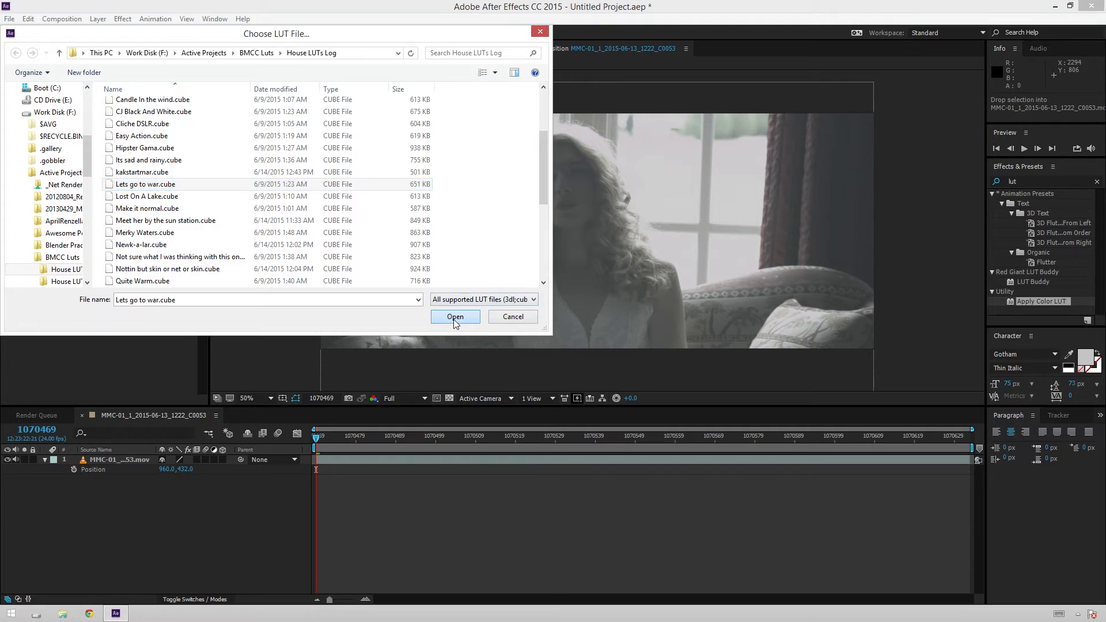
left_click(455, 316)
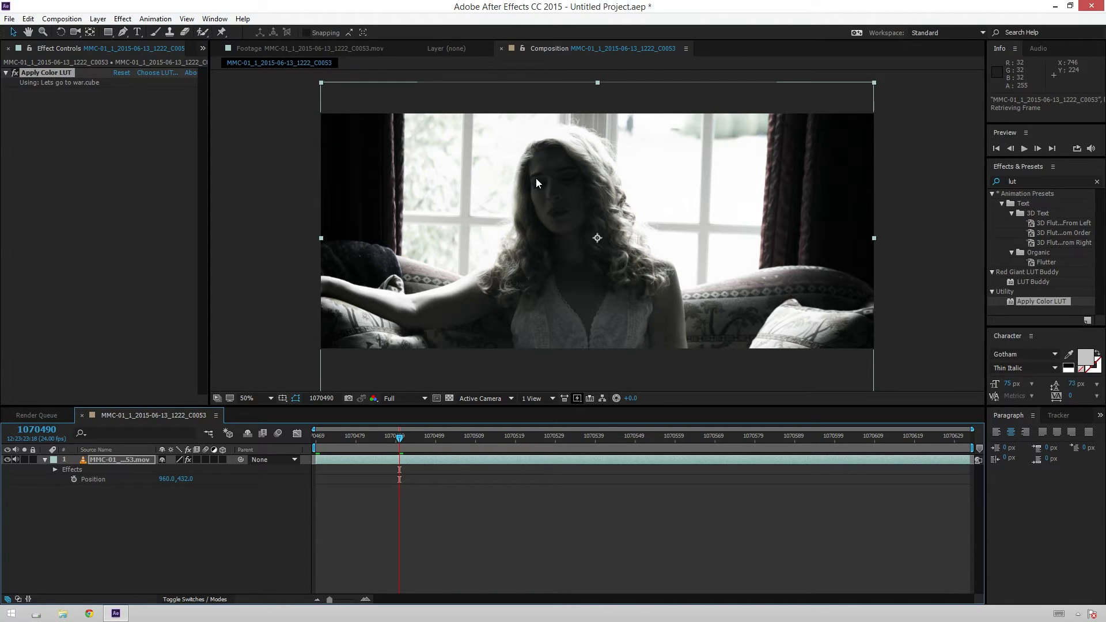
mouse_move(892, 135)
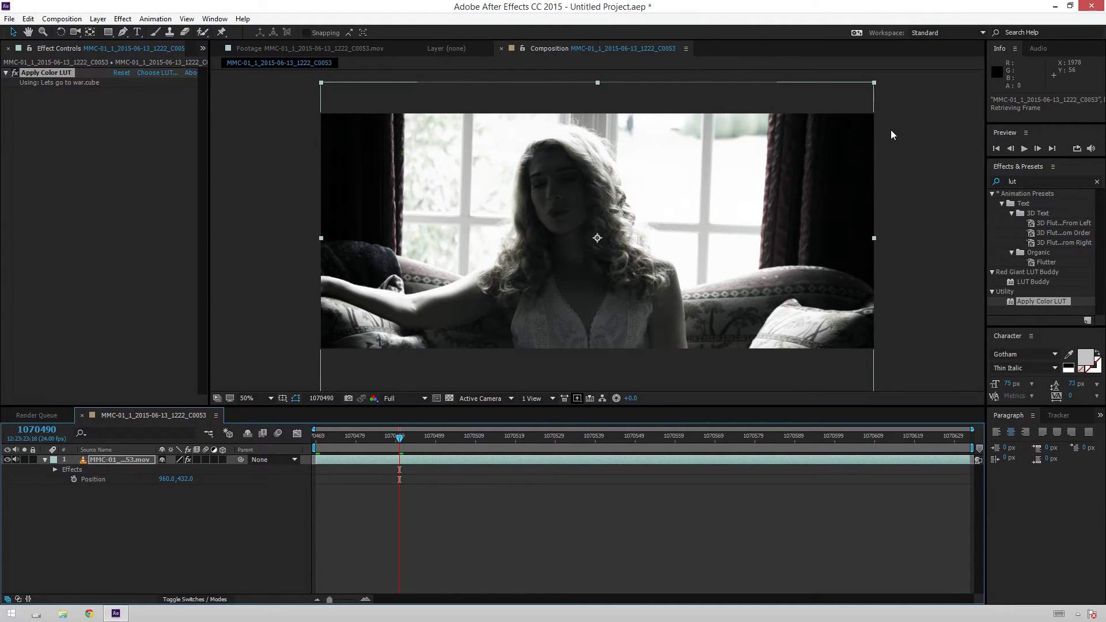
mouse_move(758, 270)
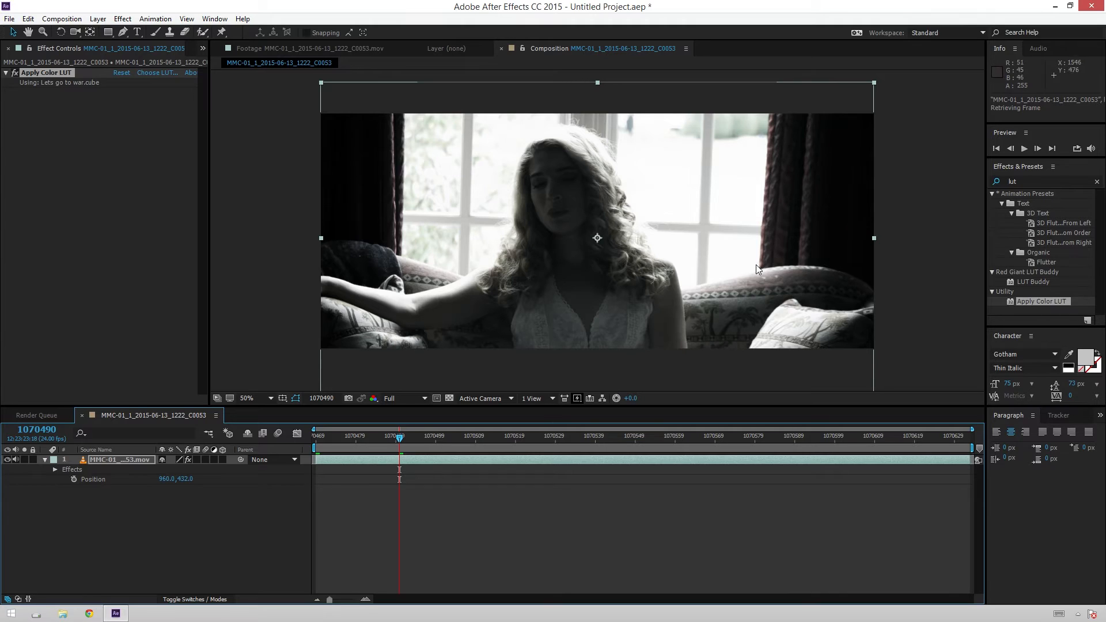
mouse_move(37, 240)
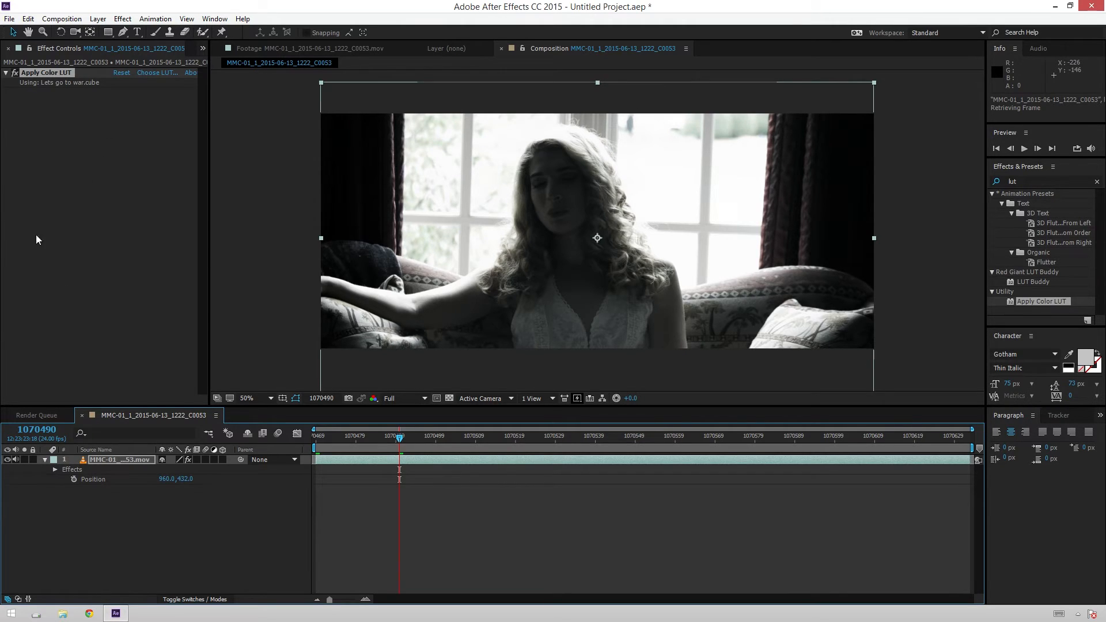
mouse_move(179, 364)
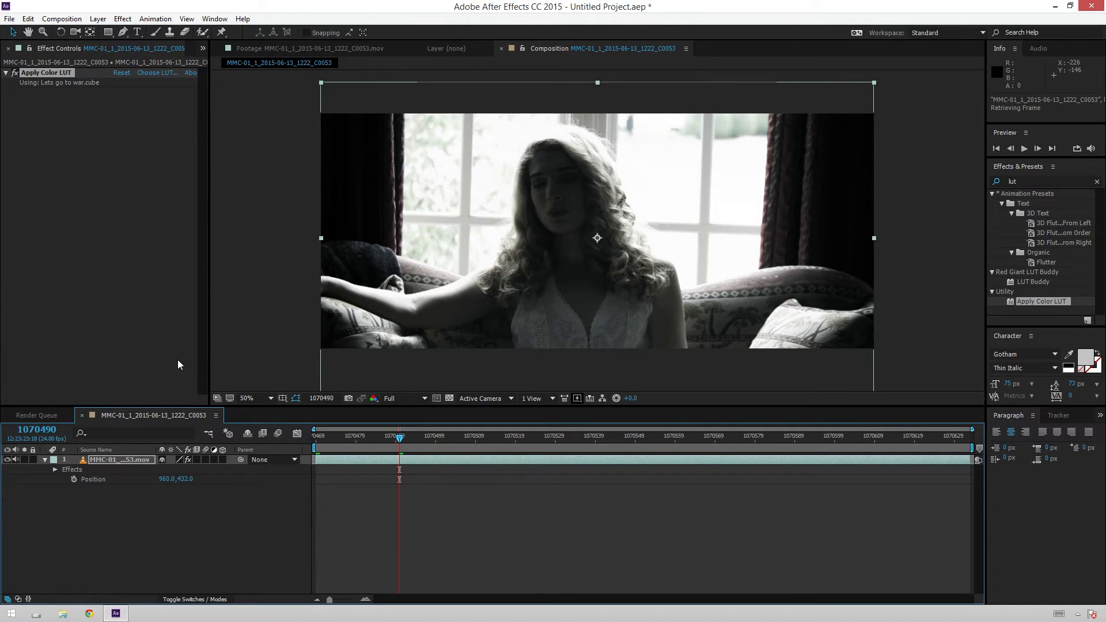